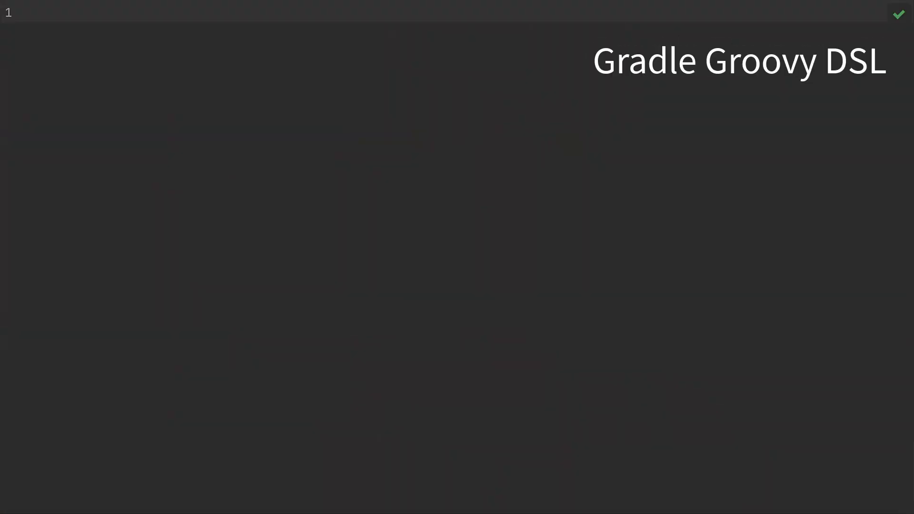
- Begin the plugins { id 'java' } block in the empty build.gradle
text(plu)
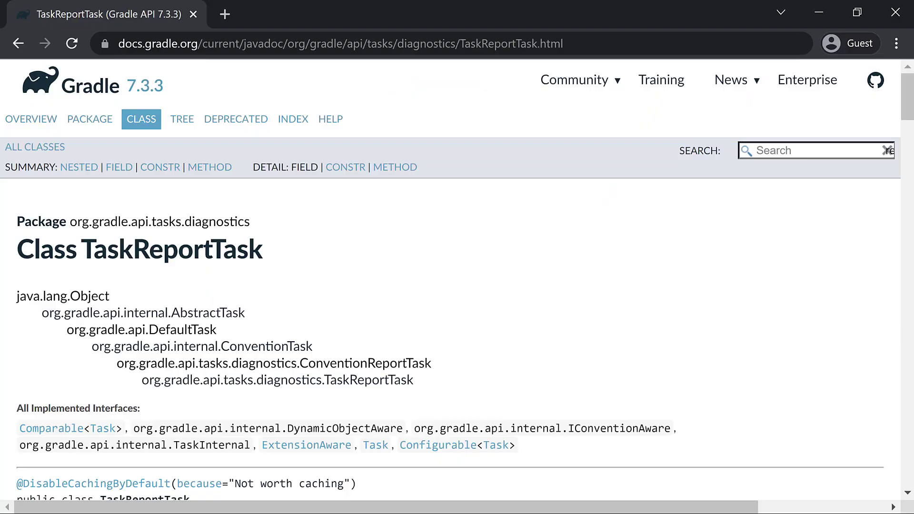
scroll(down, 3)
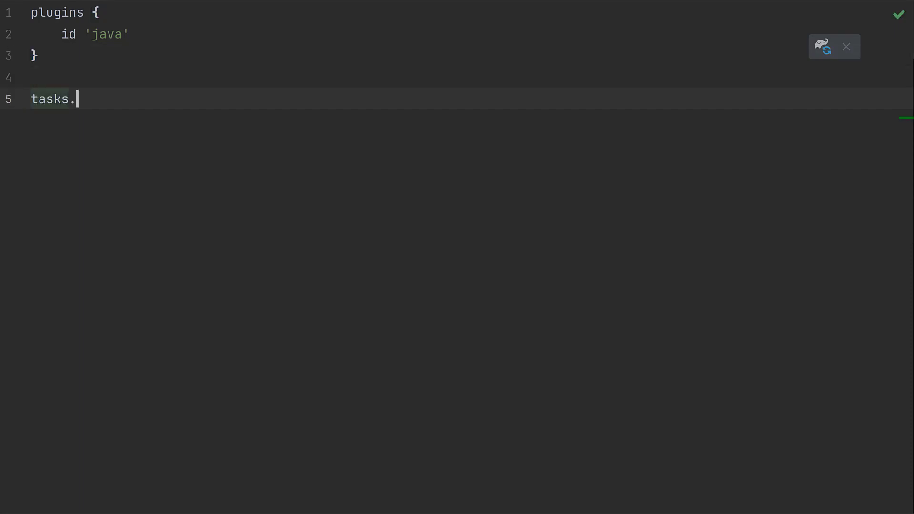
- Add tasks.named('tasks') { displayGroup = 'My awesome project' } below the plugins block
text(named('tasks') {)
text(displayGroup = ')
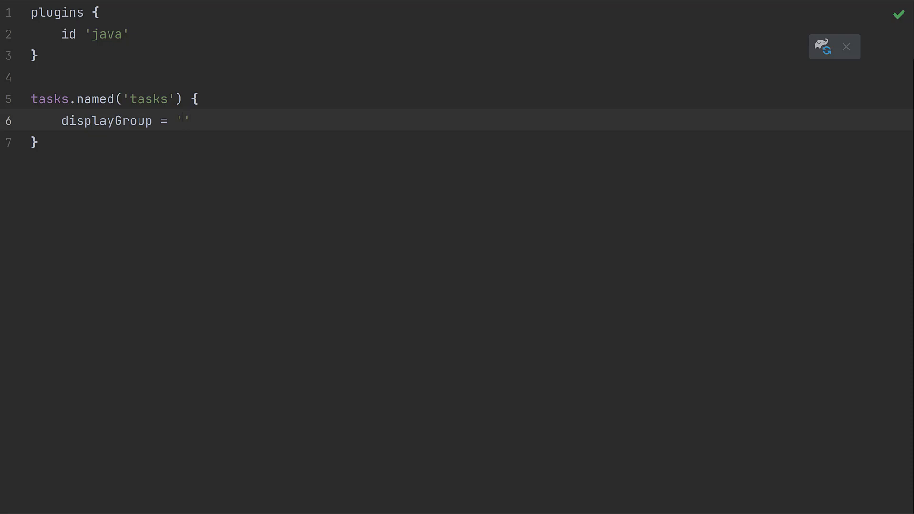
text(My awesome project)
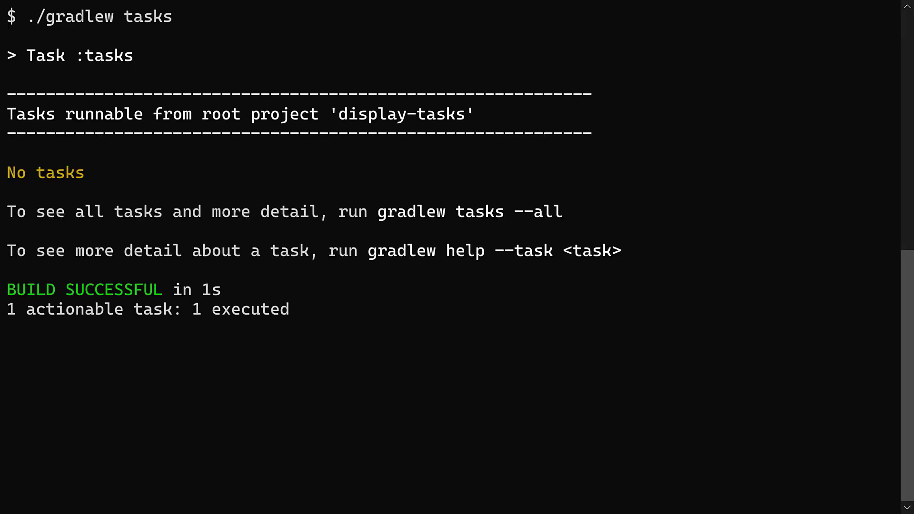
- Run ./gradlew tasks in the terminal to see the report list no tasks
key(Return)
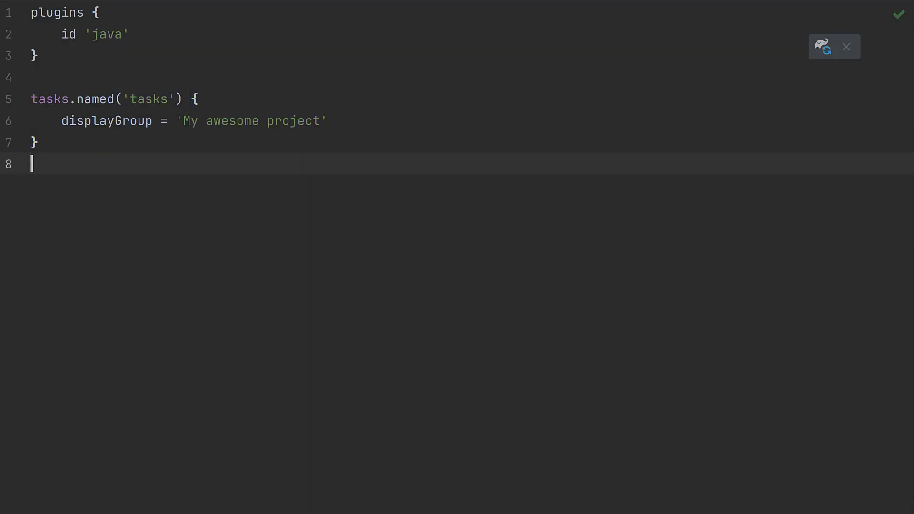
- Add tasks.named('build') { group = 'My awesome project' } to build.gradle
text(tasks.)
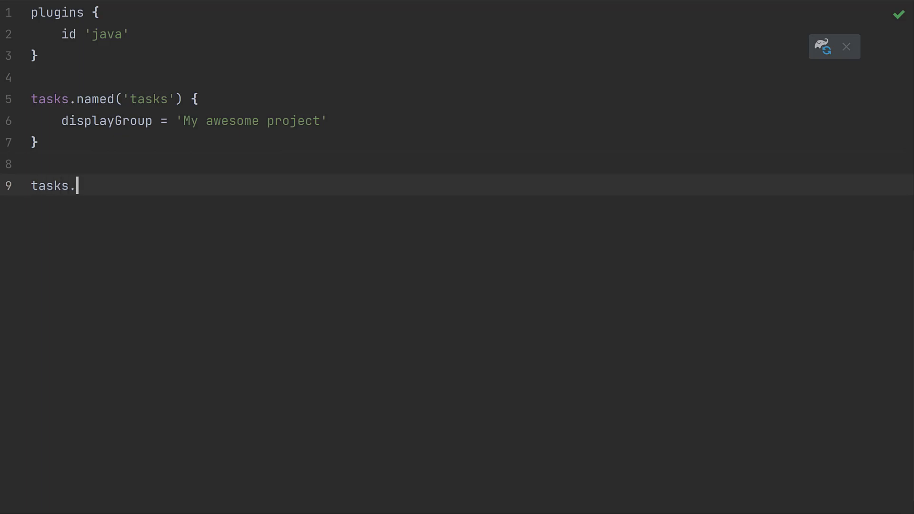
text(named('build') {)
text(group = 'M)
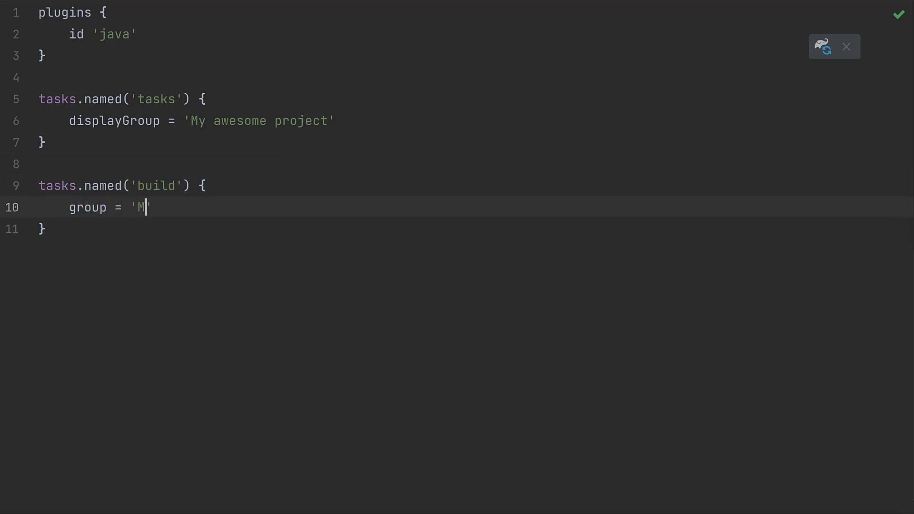
text(y awesome project')
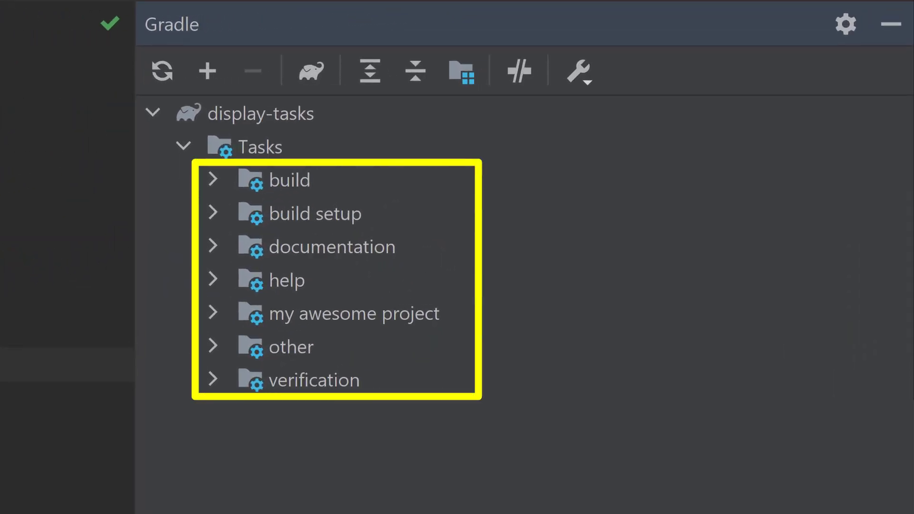
- Expand the 'my awesome project' group in the Gradle panel to show assemble, build and check
click(355, 314)
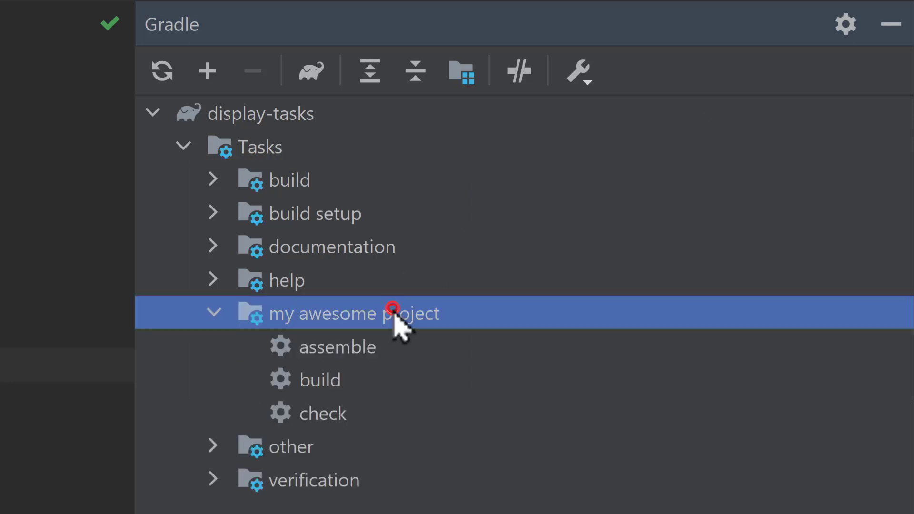